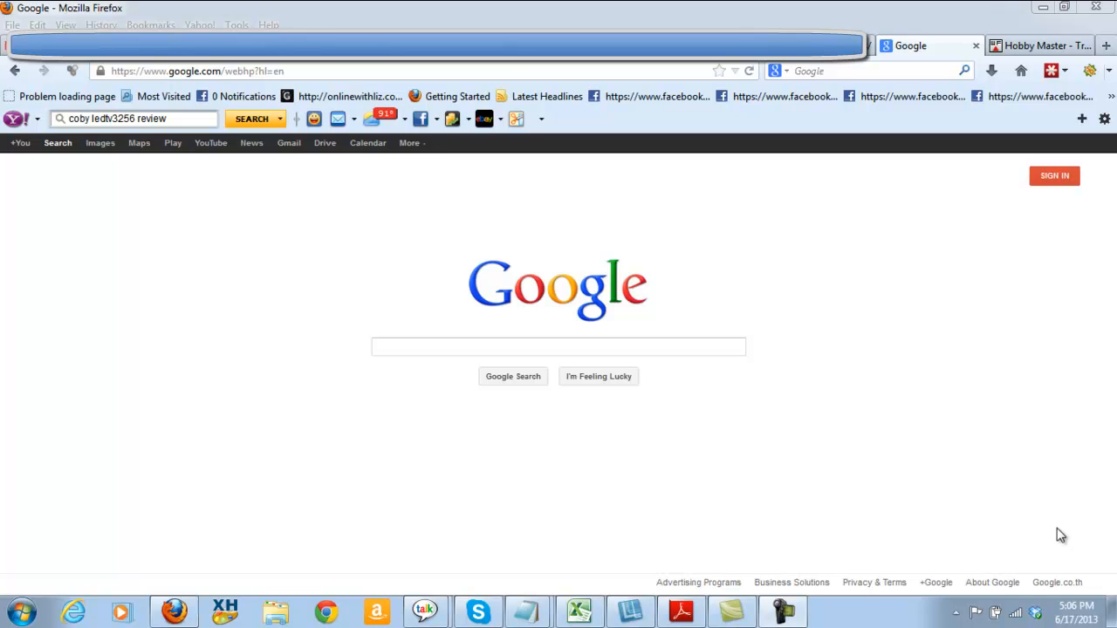
pyautogui.moveTo(551, 495)
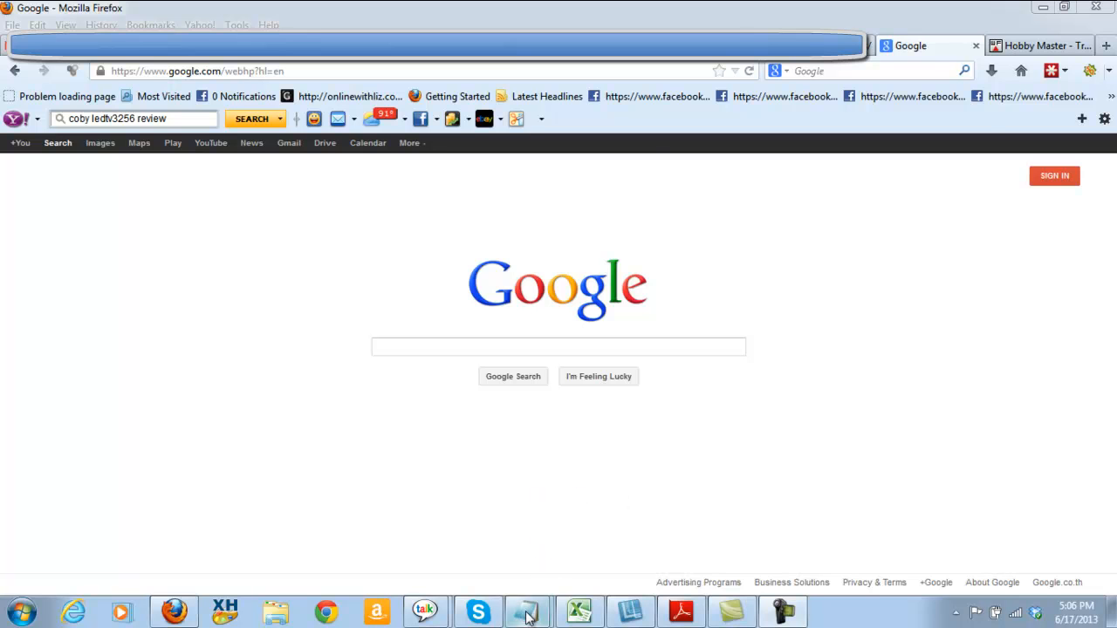
# - Copy the 'Philips 32PFL4908 review' phrase from the Notepad list of search terms
pyautogui.click(525, 611)
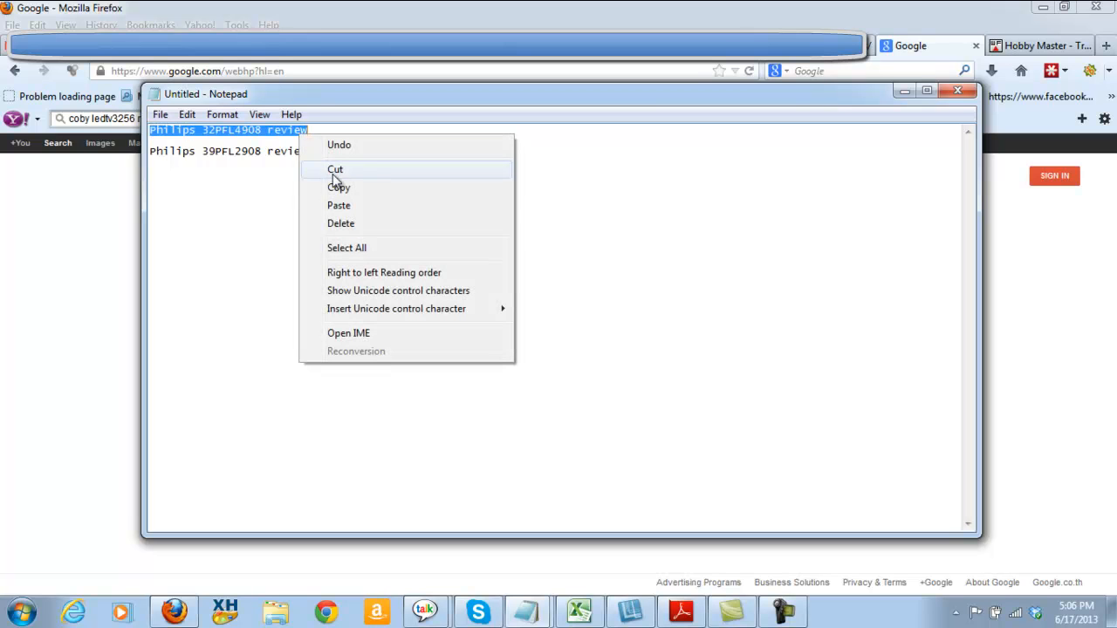
pyautogui.click(338, 186)
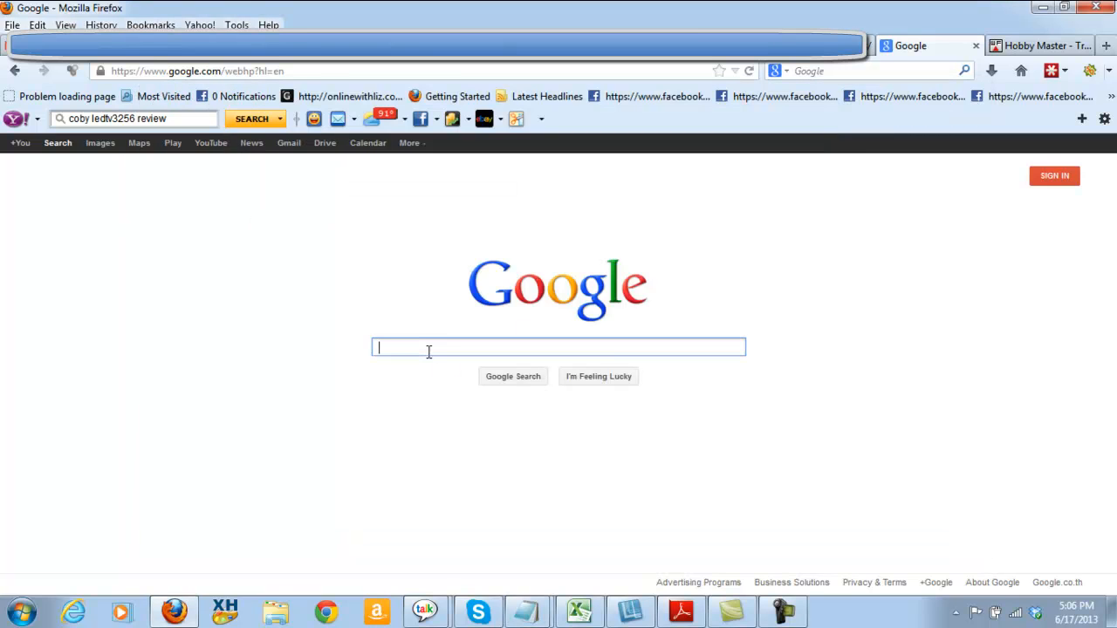
# - Search Google for 'Philips 32PFL4908 review' and locate the YouTube review video on page one
pyautogui.write('Philips 32PFL4908 review')
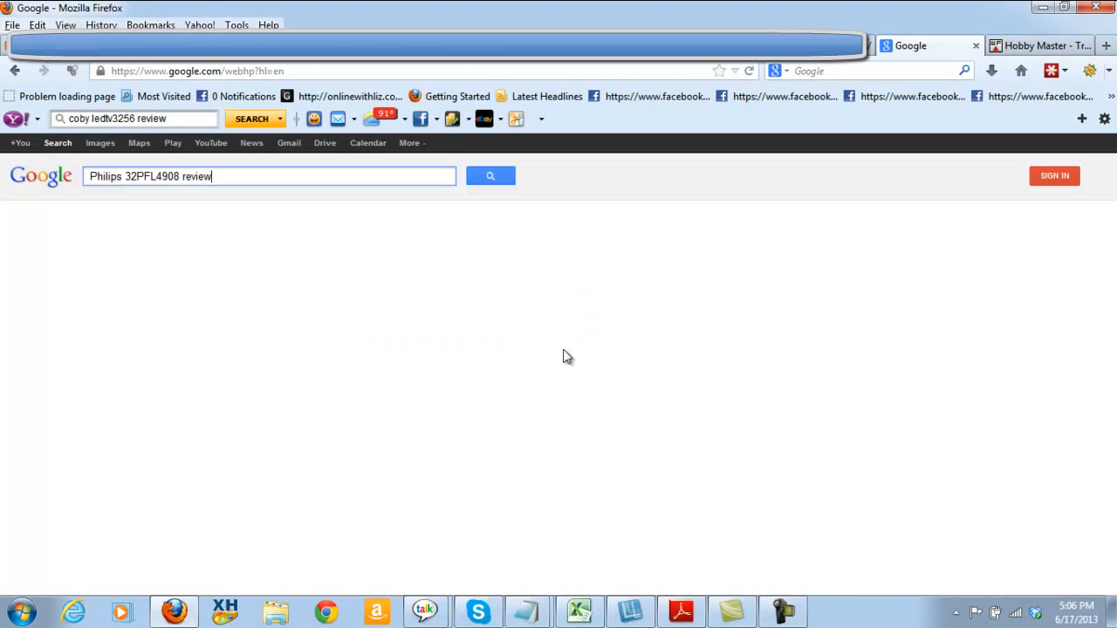
pyautogui.click(490, 176)
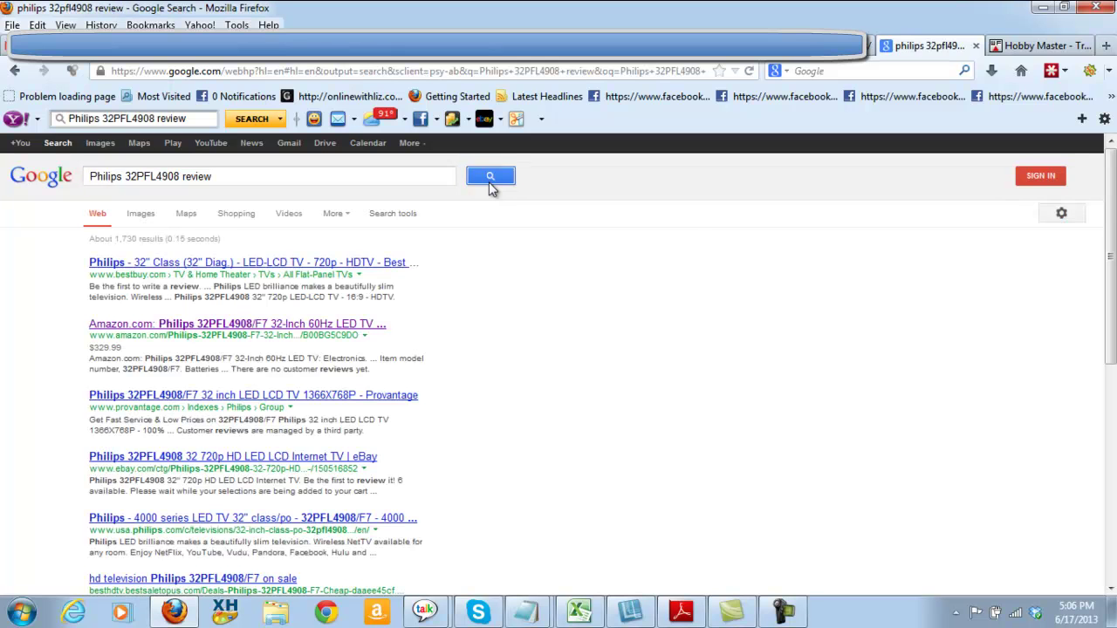
pyautogui.scroll(-3)
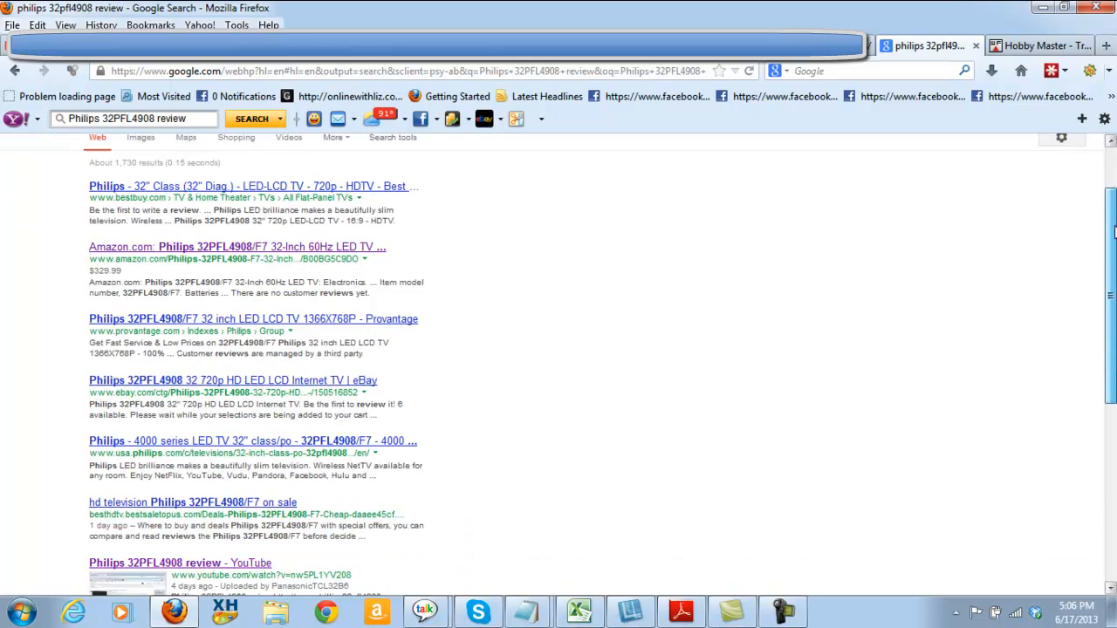
pyautogui.scroll(-3)
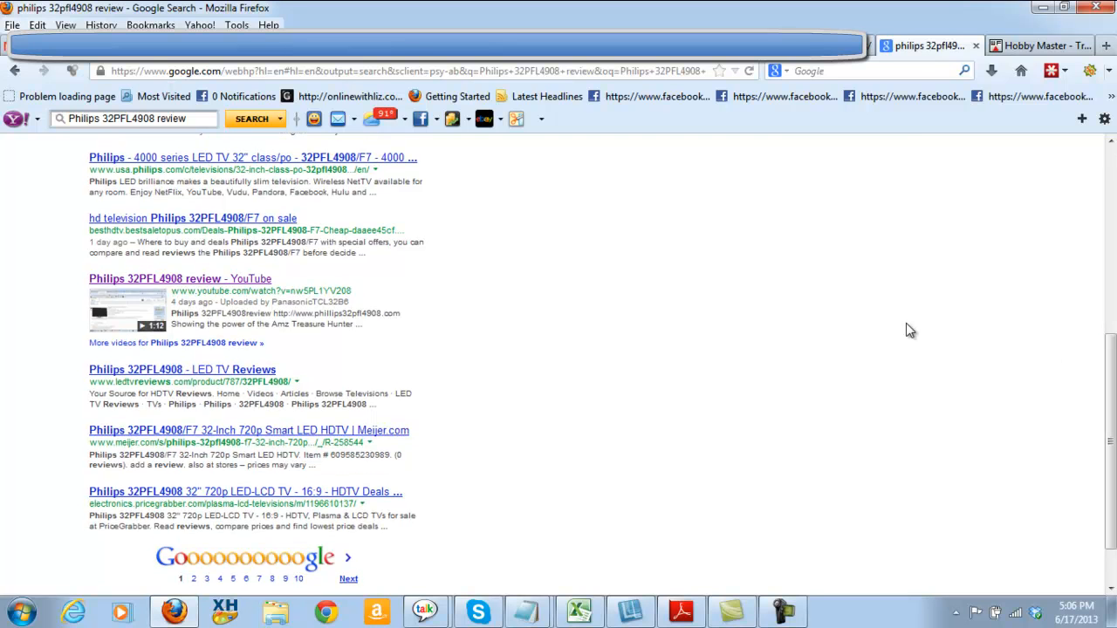
pyautogui.moveTo(266, 324)
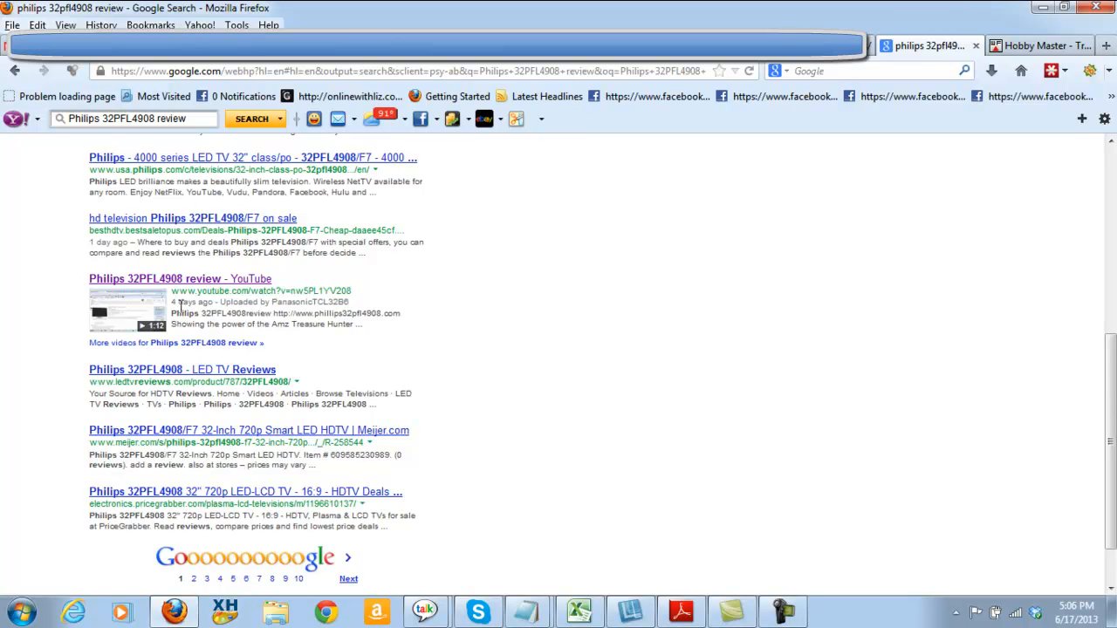
pyautogui.moveTo(181, 313)
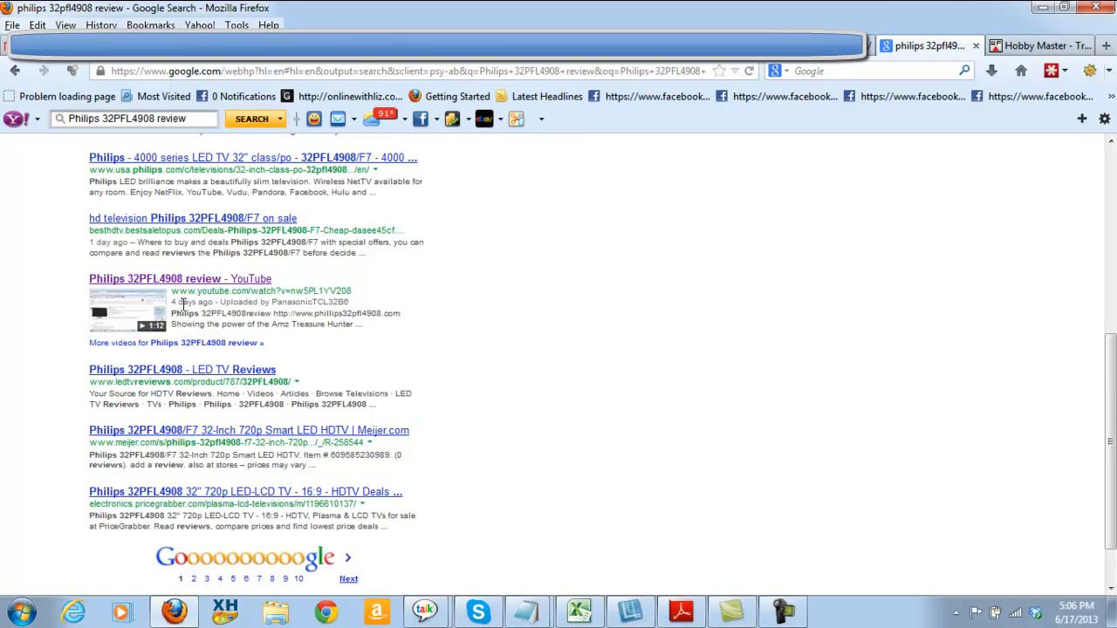
pyautogui.moveTo(476, 321)
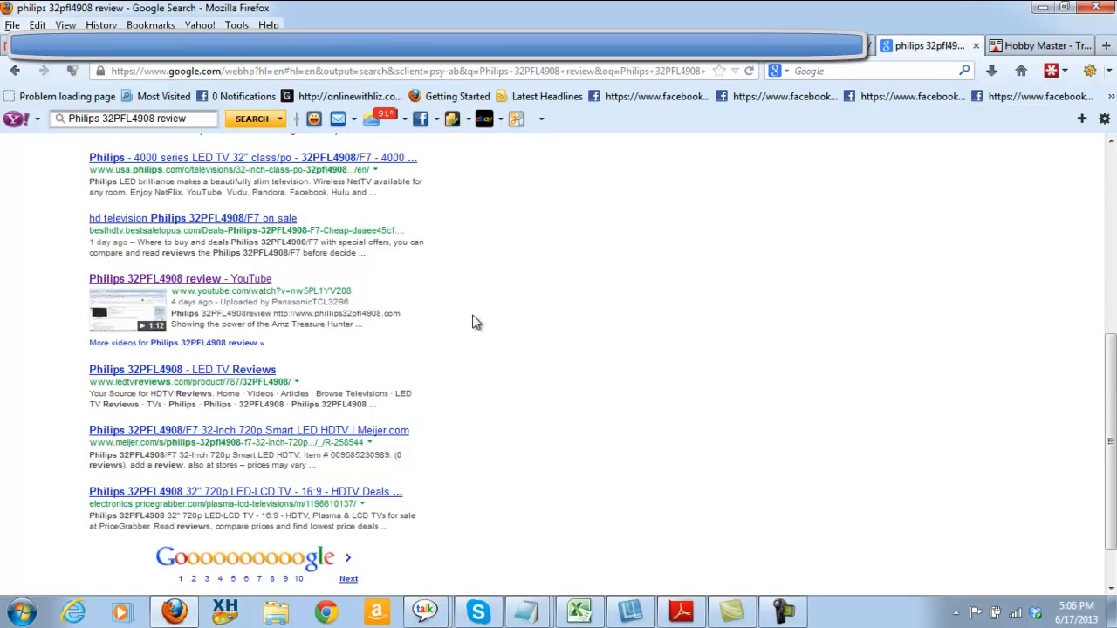
pyautogui.moveTo(315, 324)
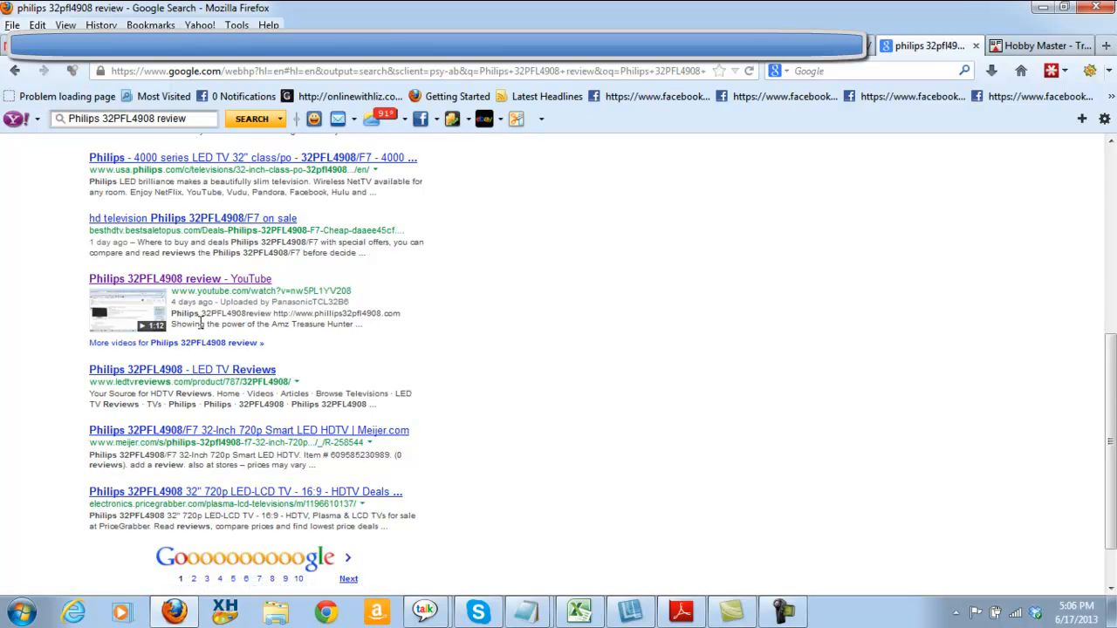
pyautogui.moveTo(352, 325)
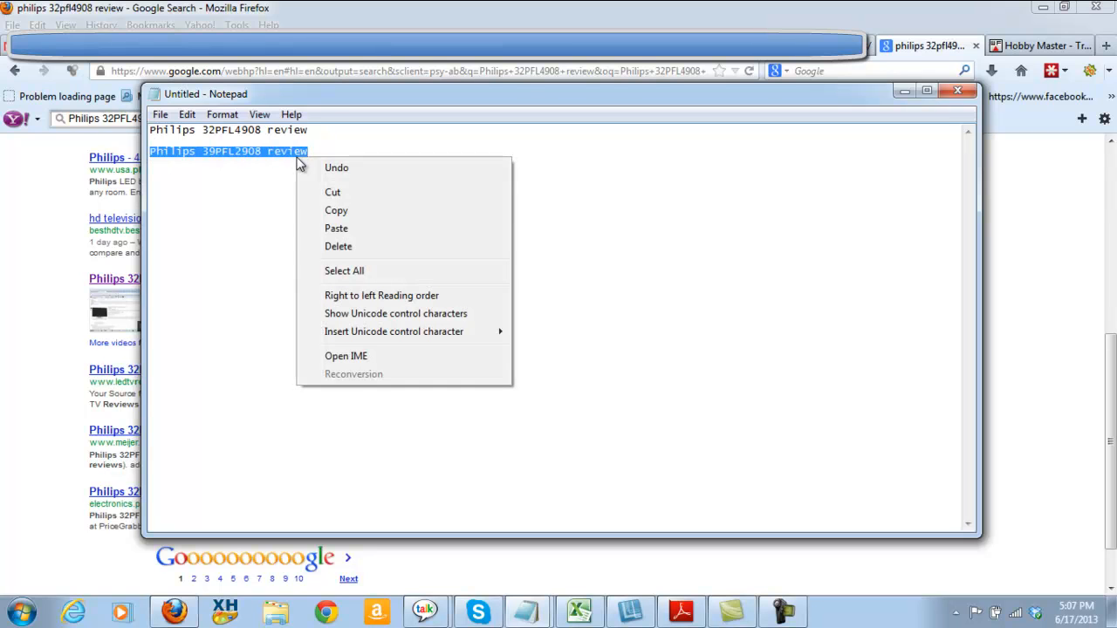
# - Copy the 'Philips 39PFL2908 review' phrase from the Notepad list
pyautogui.click(336, 210)
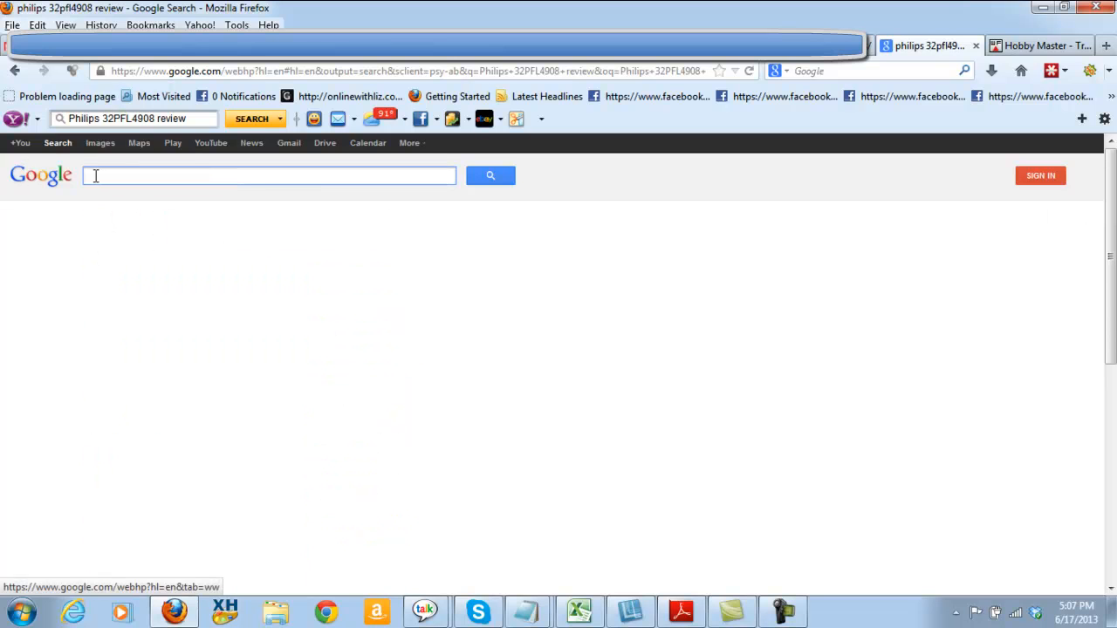
# - Paste and search 'Philips 39PFL2908 review', then locate the YouTube review video on page one
pyautogui.rightClick(96, 175)
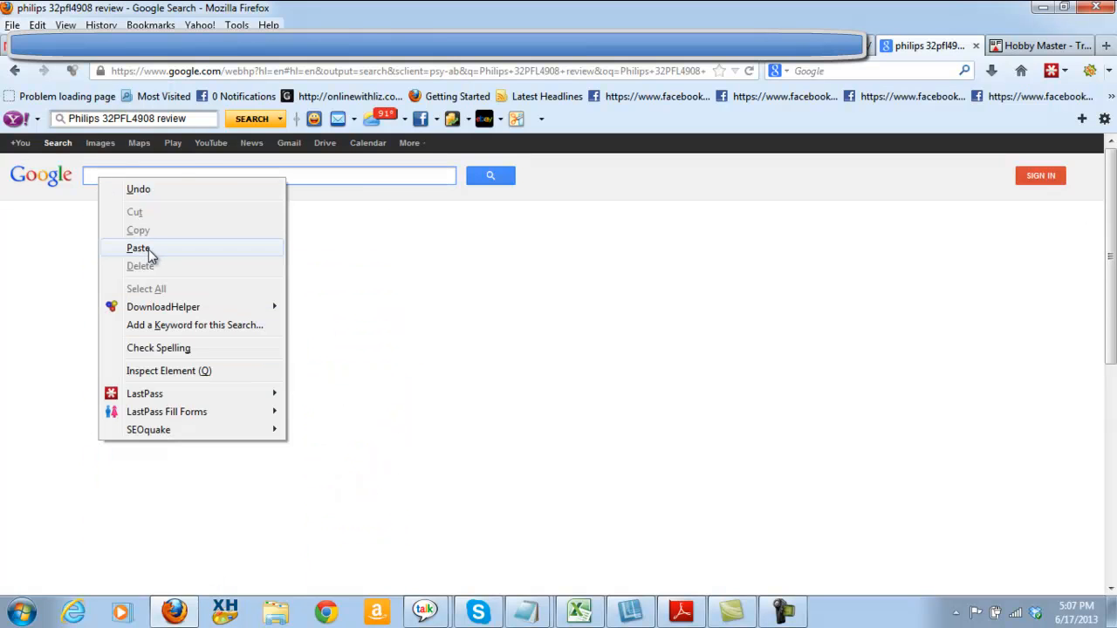
pyautogui.click(138, 248)
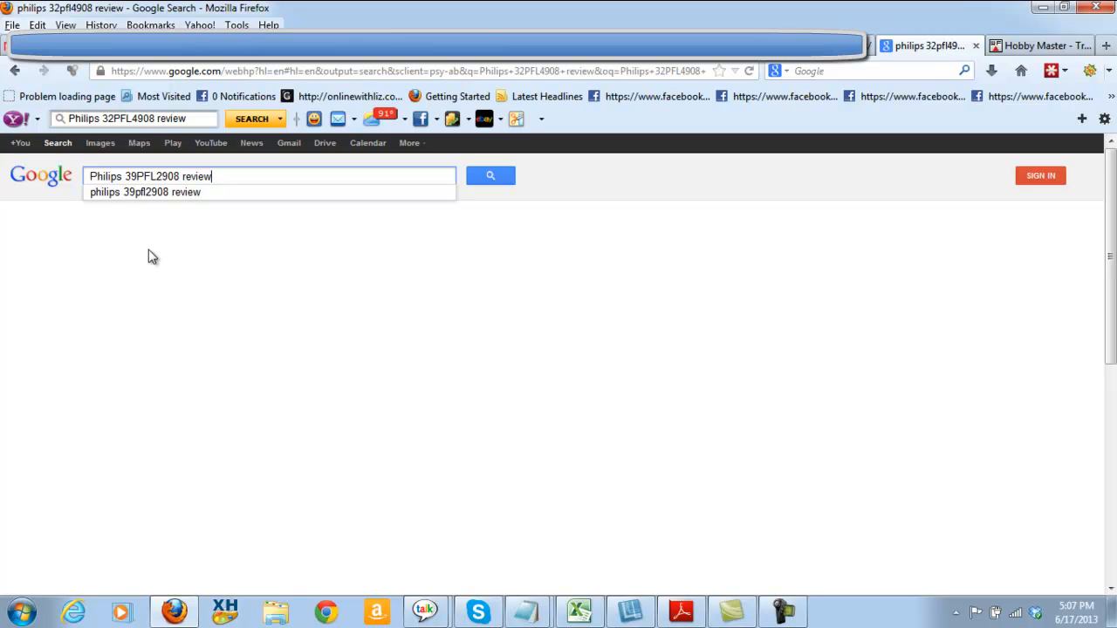
pyautogui.click(489, 175)
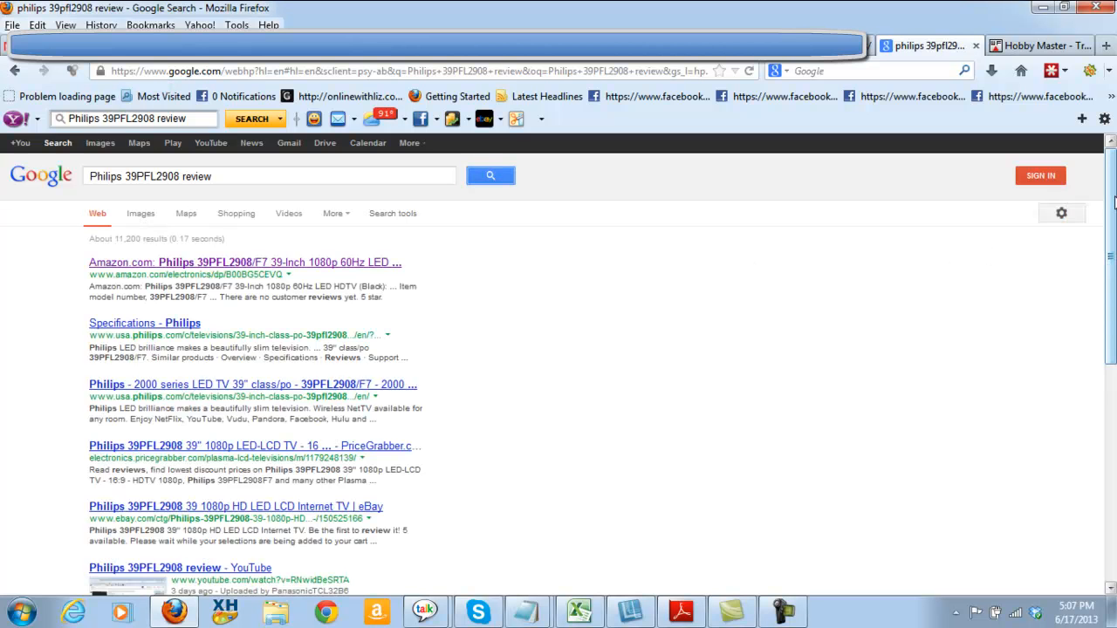
pyautogui.scroll(-3)
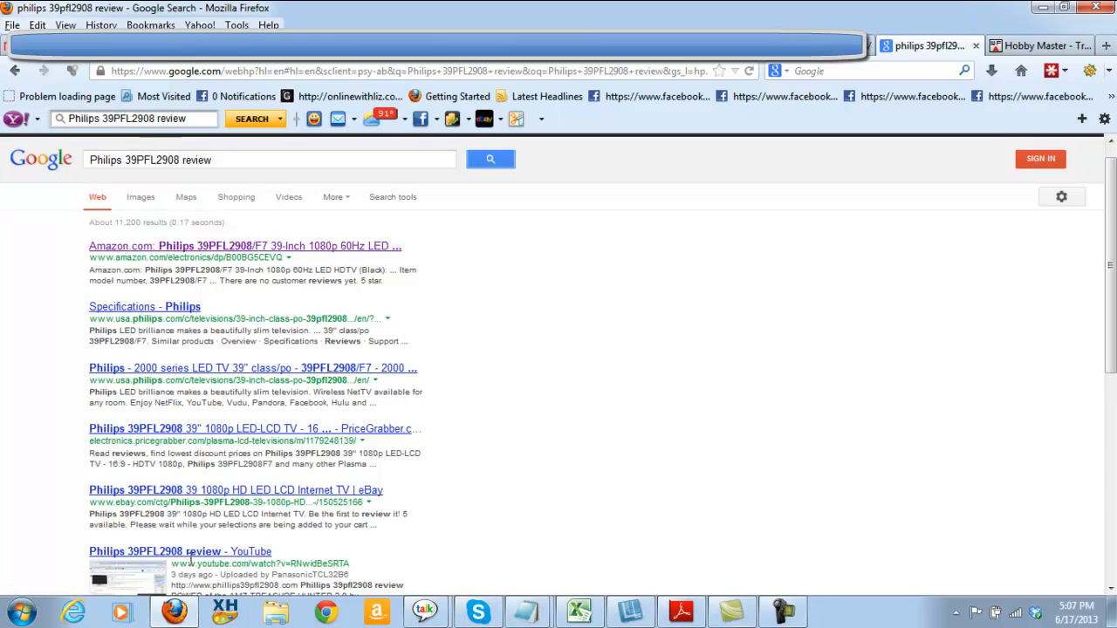
pyautogui.moveTo(978, 449)
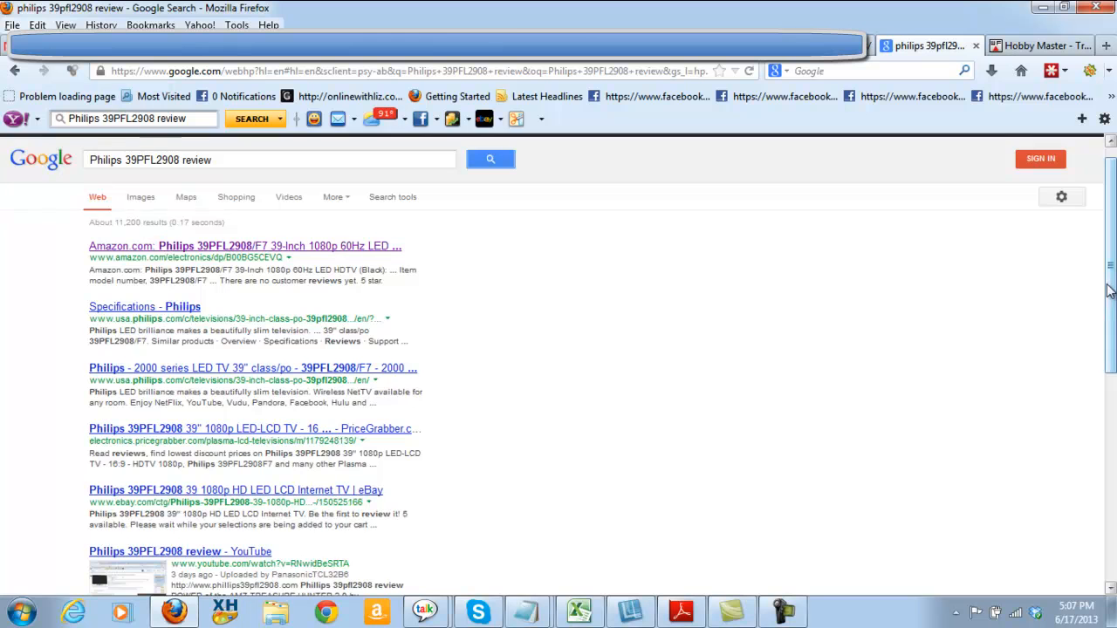
pyautogui.scroll(-3)
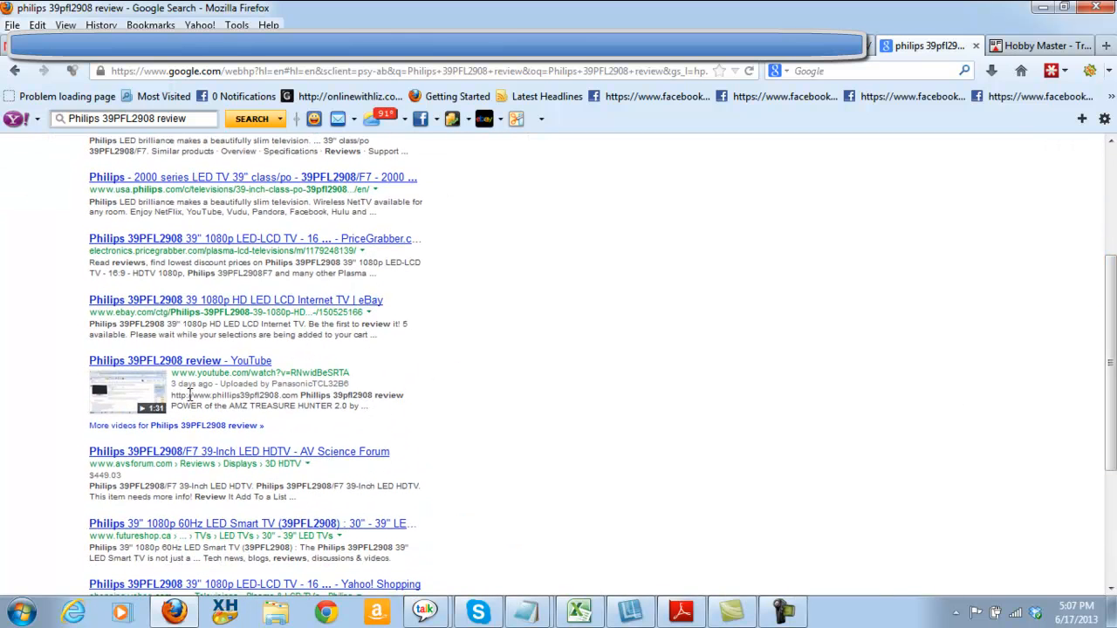
pyautogui.moveTo(222, 385)
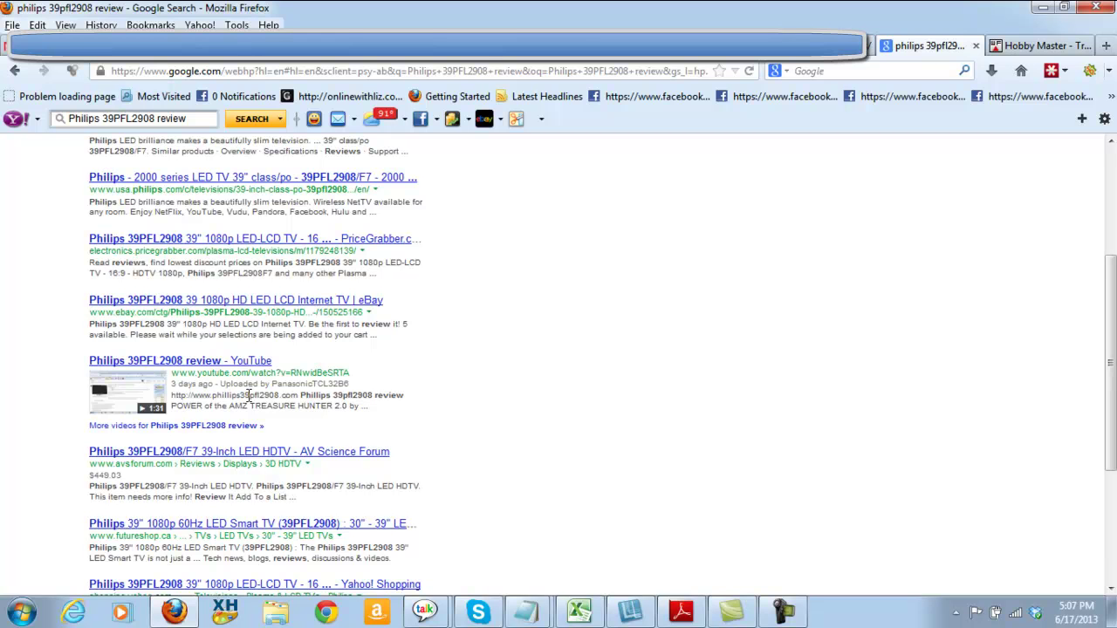
pyautogui.moveTo(491, 424)
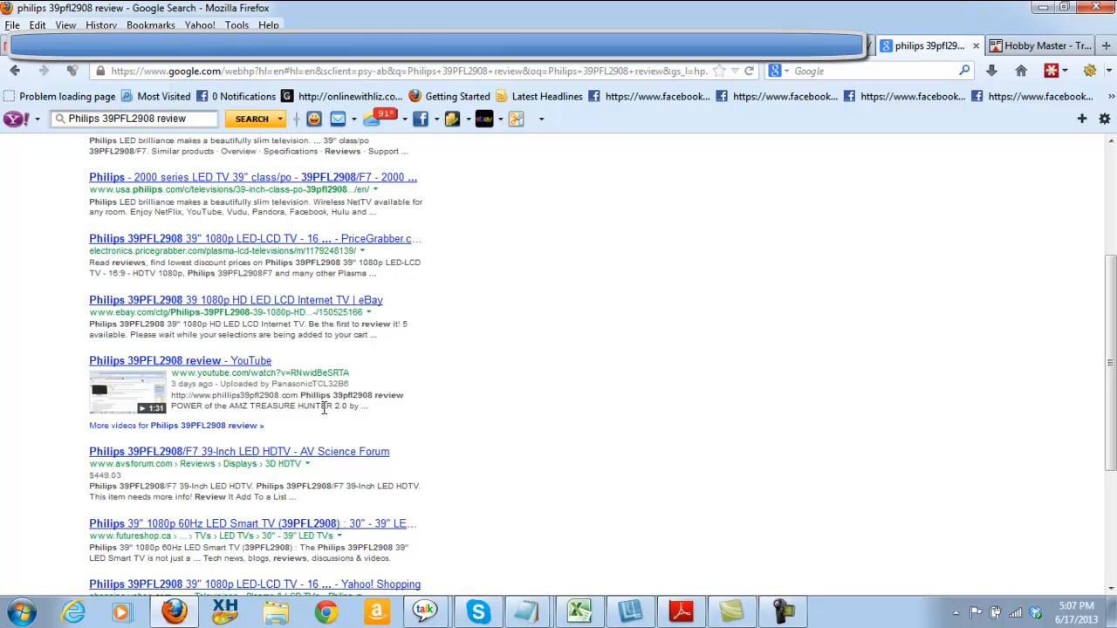
pyautogui.moveTo(1110, 358)
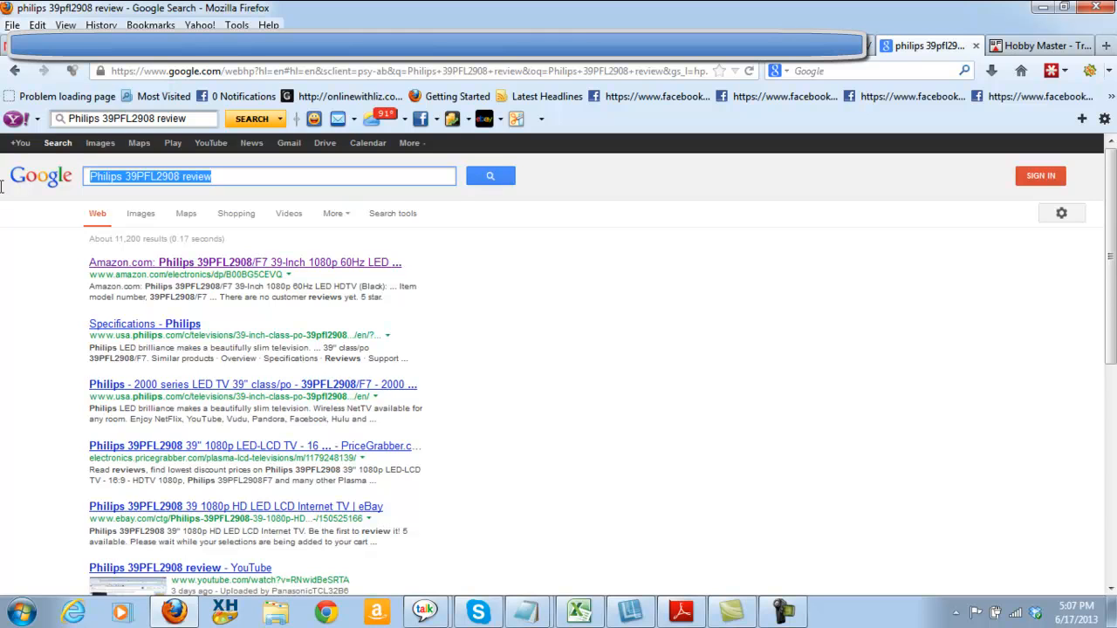
# - Search Google for 'kdl32hx753' and locate the Sony Bravia KDL32HX753 YouTube video on page one
pyautogui.write('kdl32hx753')
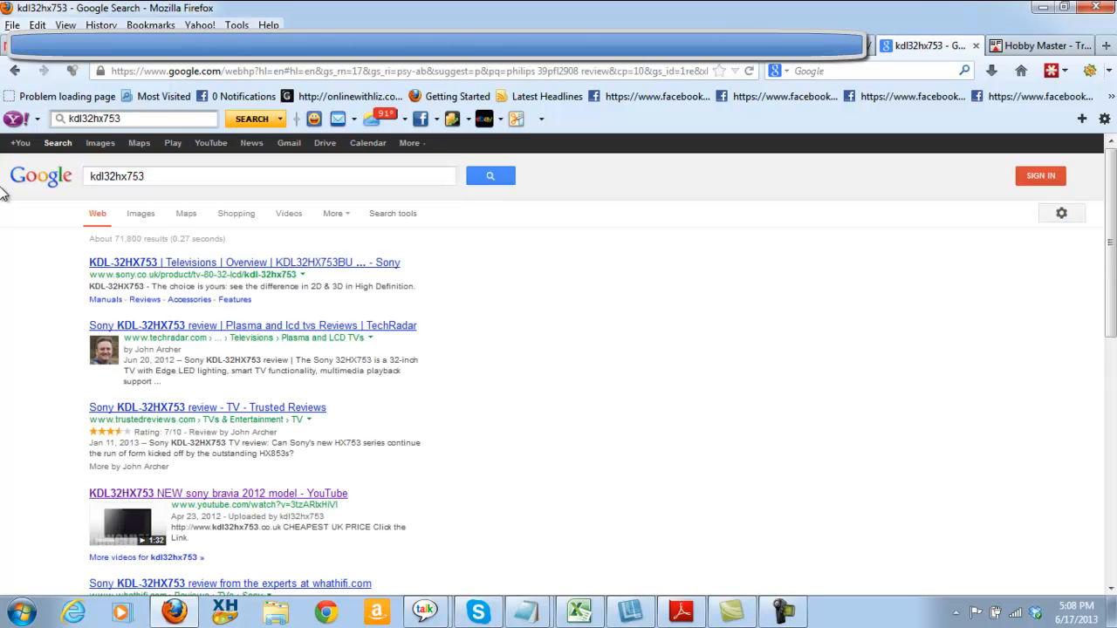
pyautogui.moveTo(253, 565)
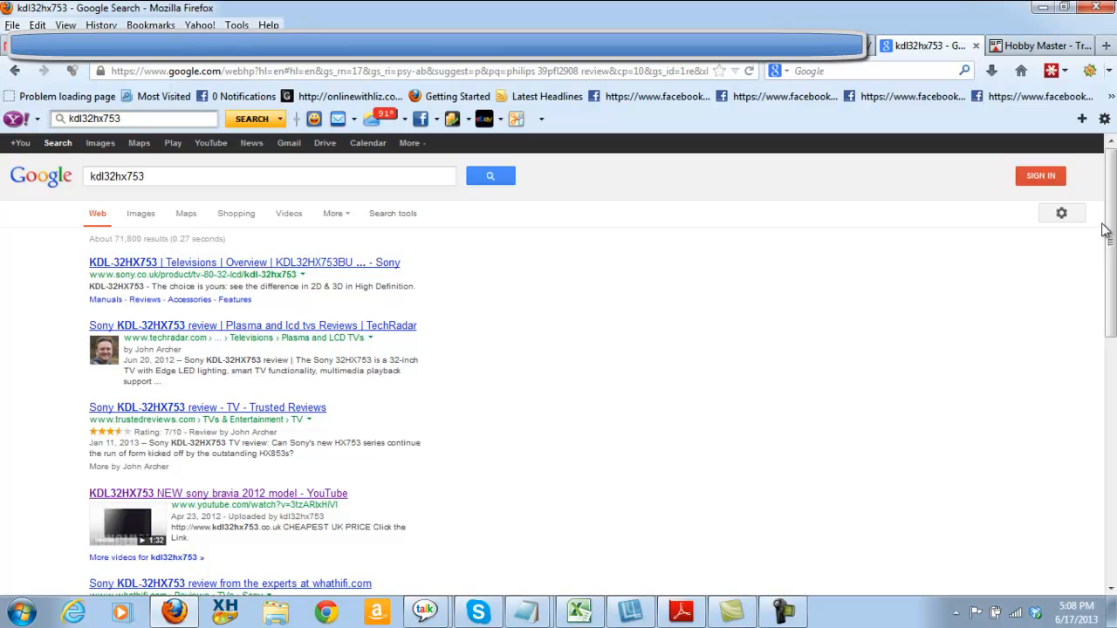
pyautogui.scroll(-3)
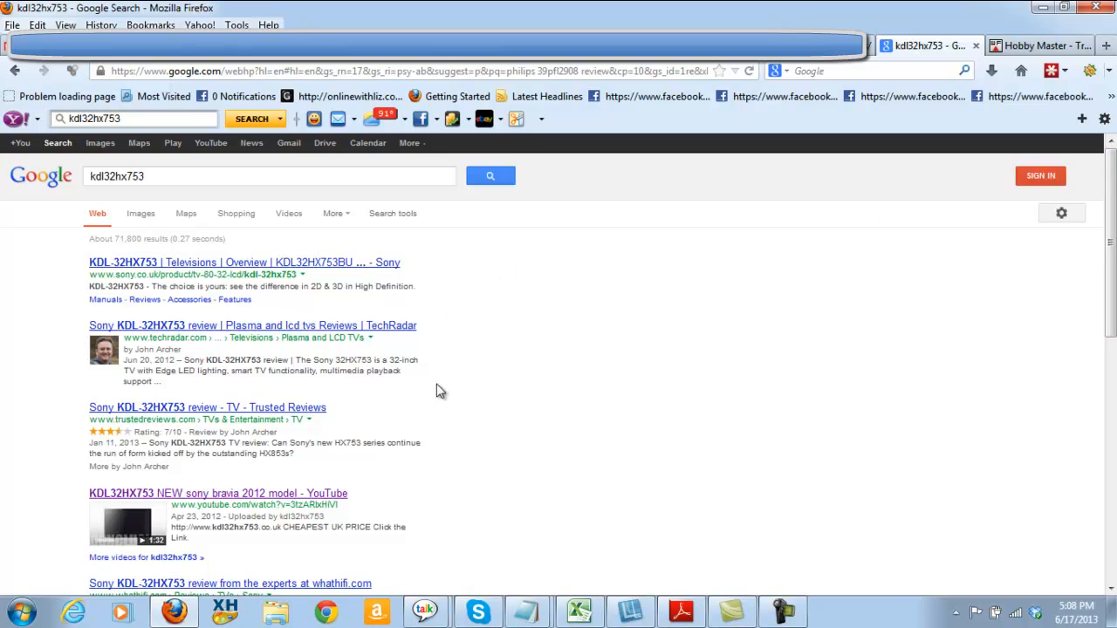
pyautogui.scroll(-3)
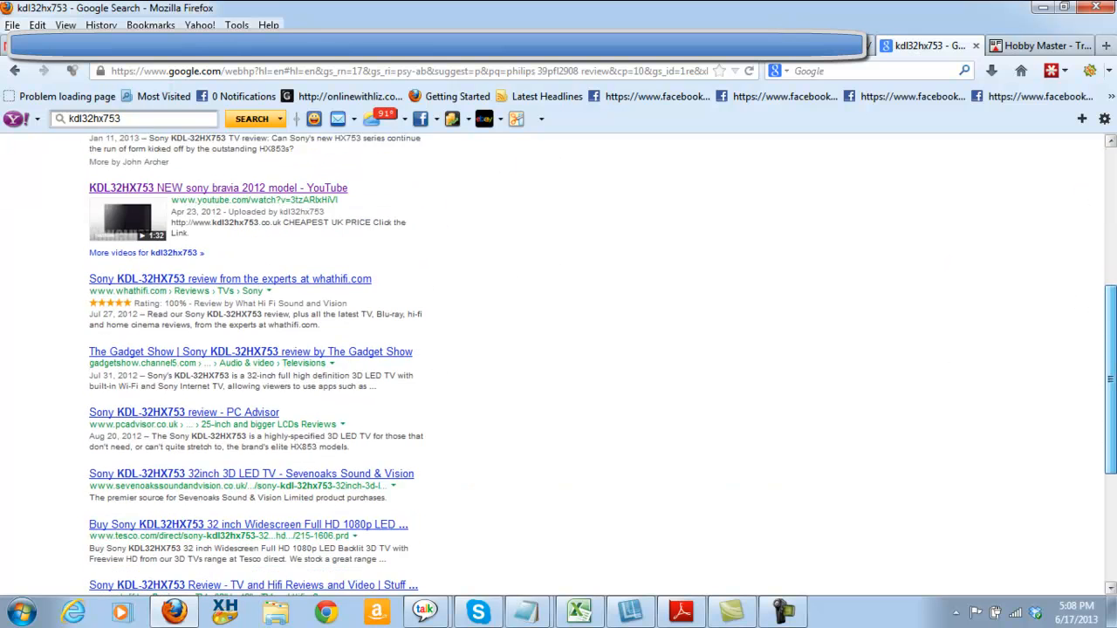
pyautogui.scroll(3)
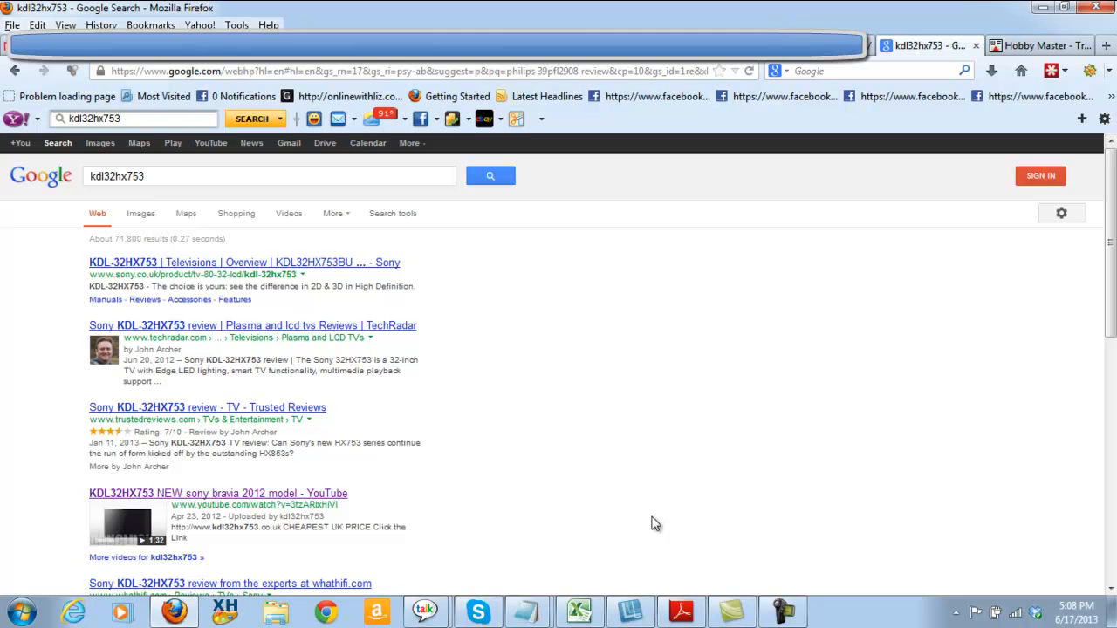
pyautogui.moveTo(642, 530)
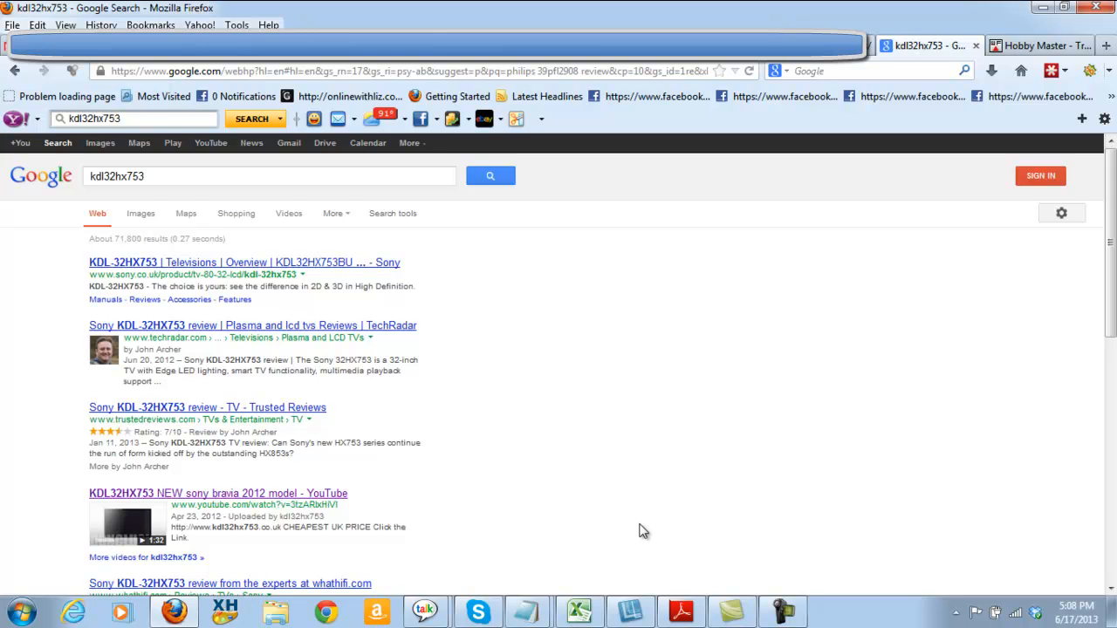